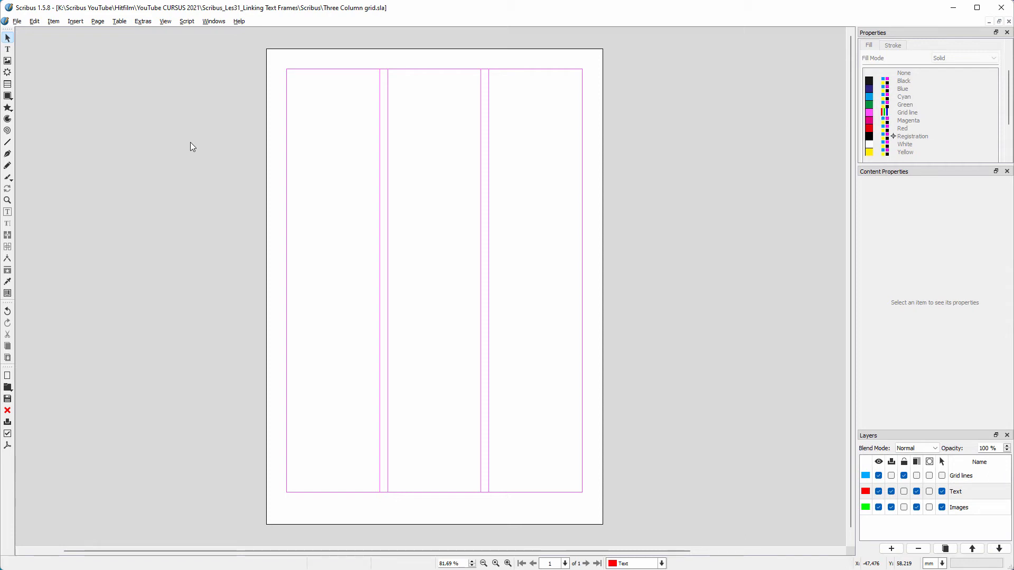
mouse_move(41, 69)
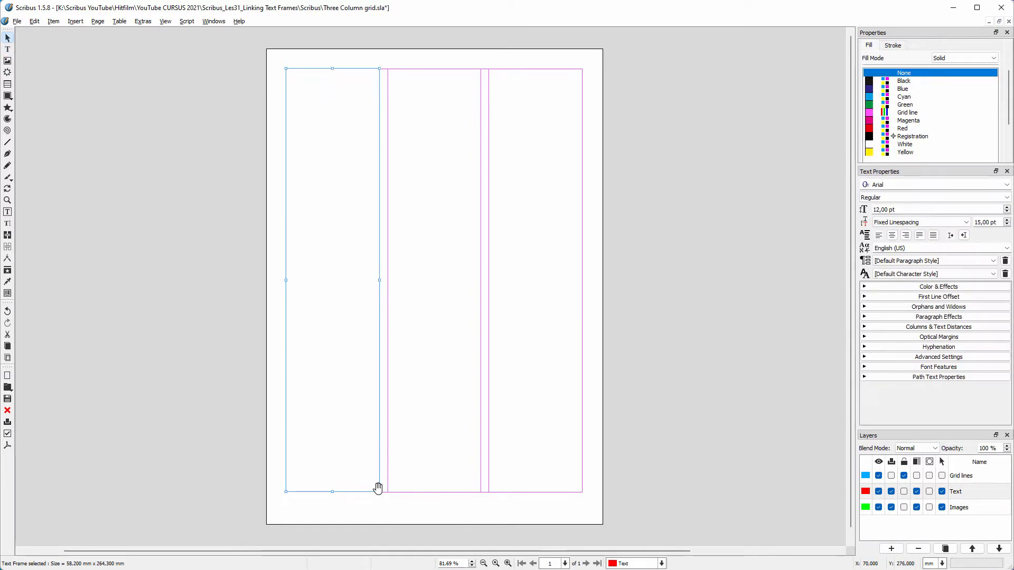
mouse_move(345, 254)
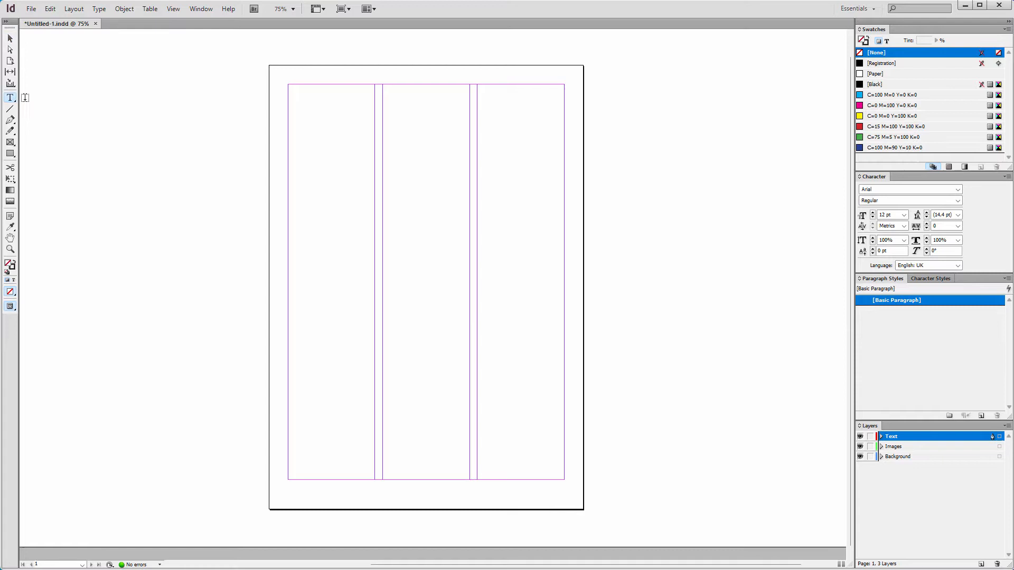
Drag a text frame over a column of the three-column grid.
drag(288, 83, 337, 420)
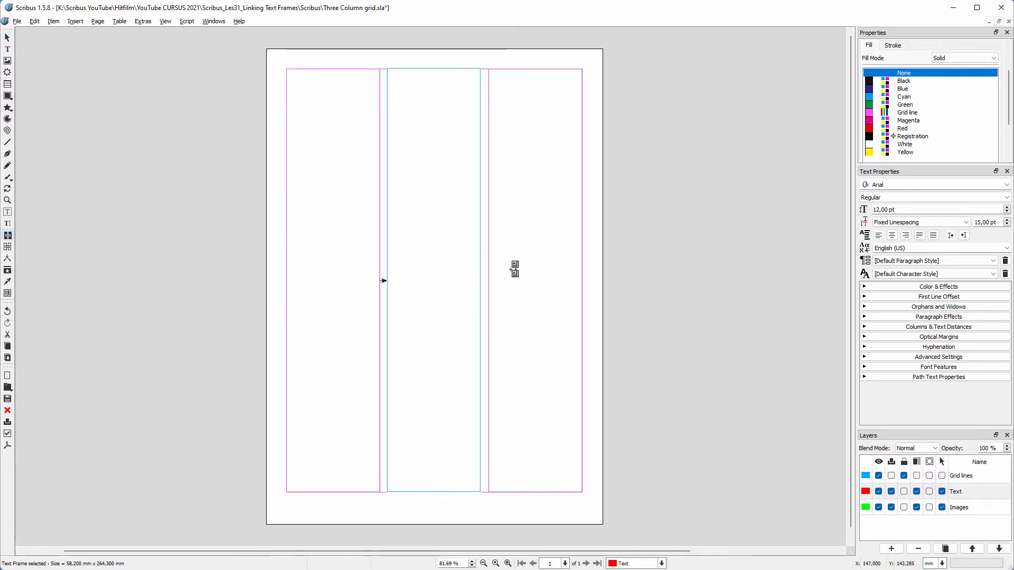
Link the middle frame to the right frame and show the text chain between frames.
click(534, 278)
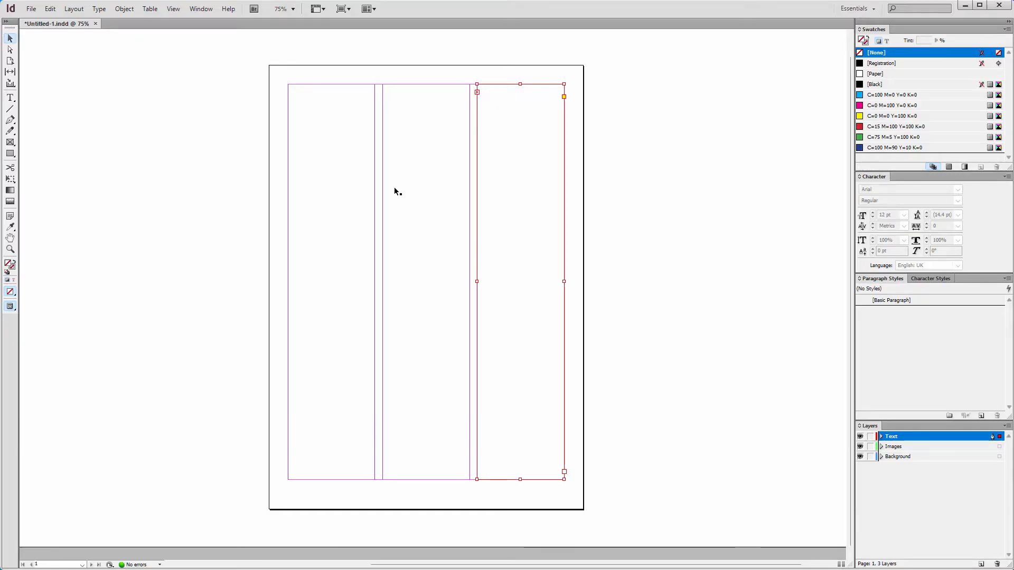
click(172, 9)
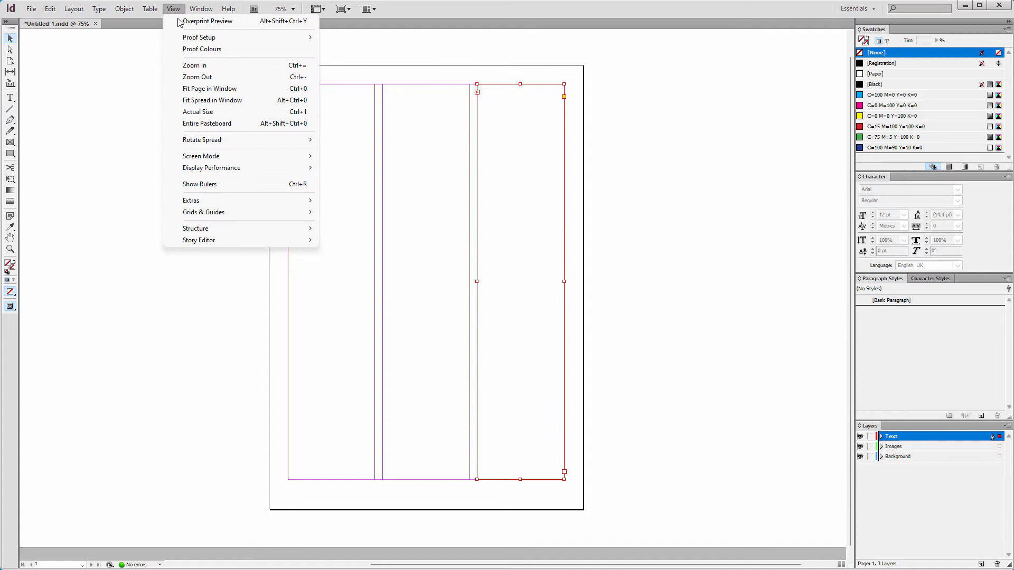
mouse_move(191, 200)
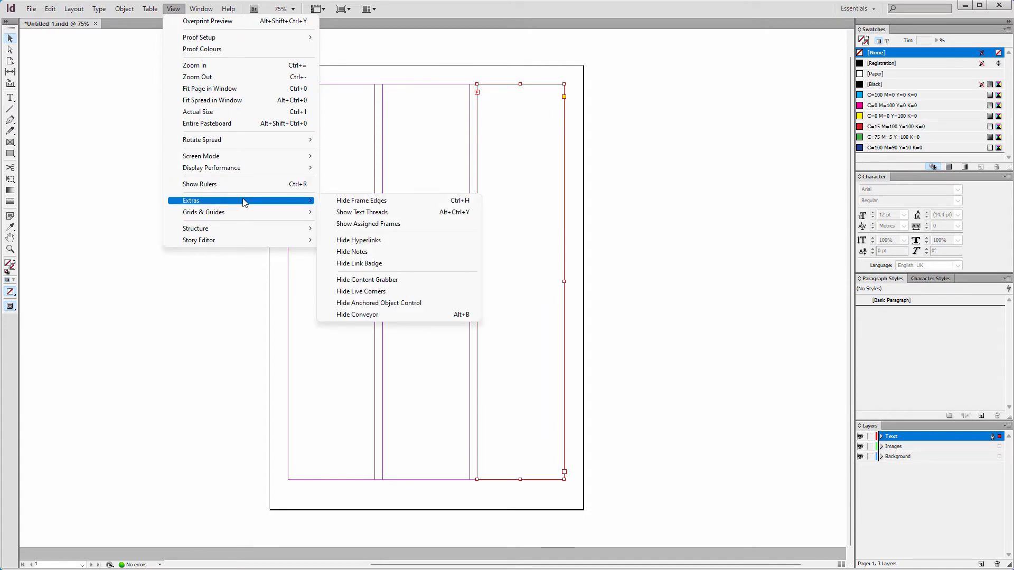
click(361, 212)
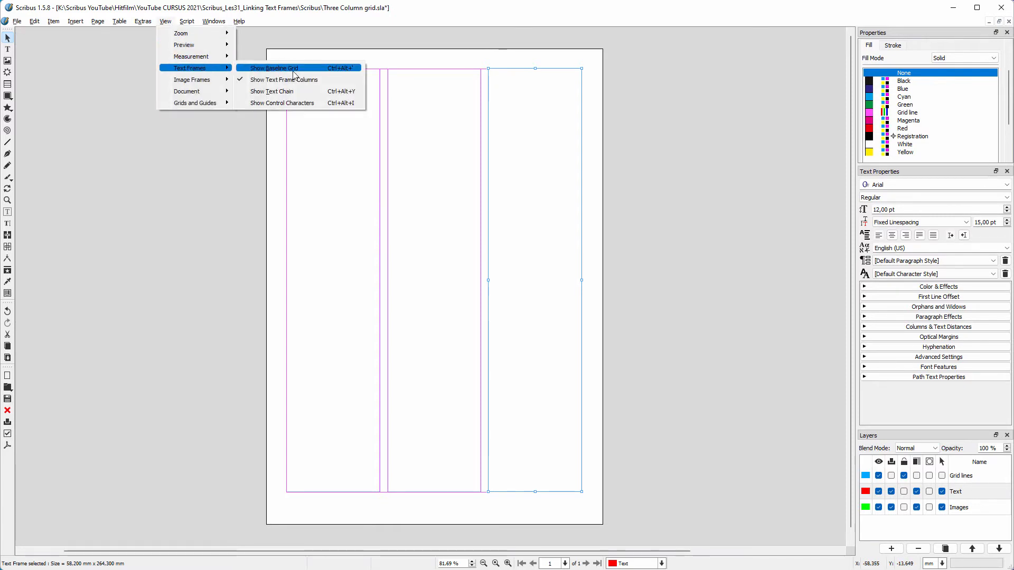
click(273, 68)
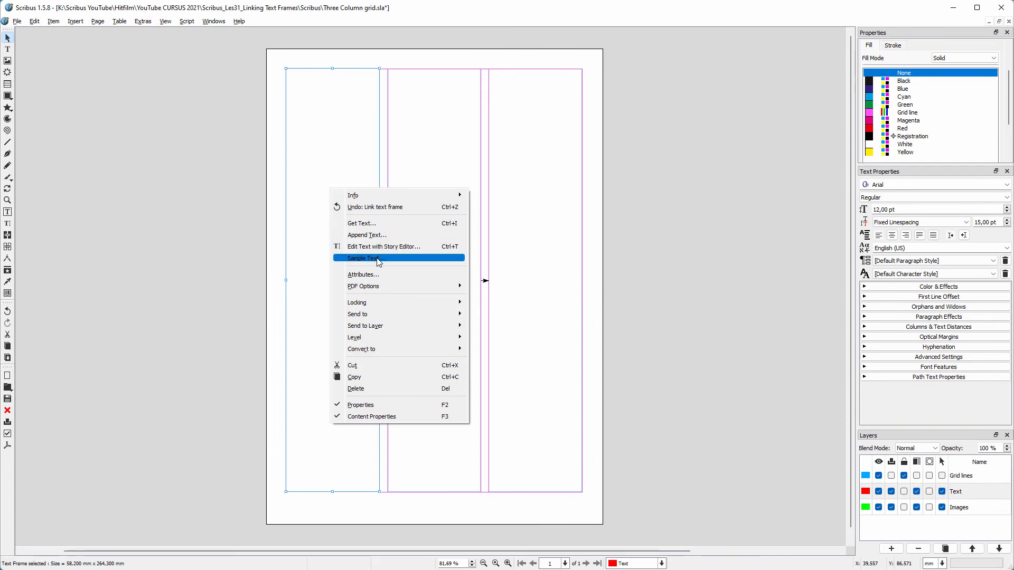
Fill the left frame with Standard Lorem Ipsum sample text.
click(364, 259)
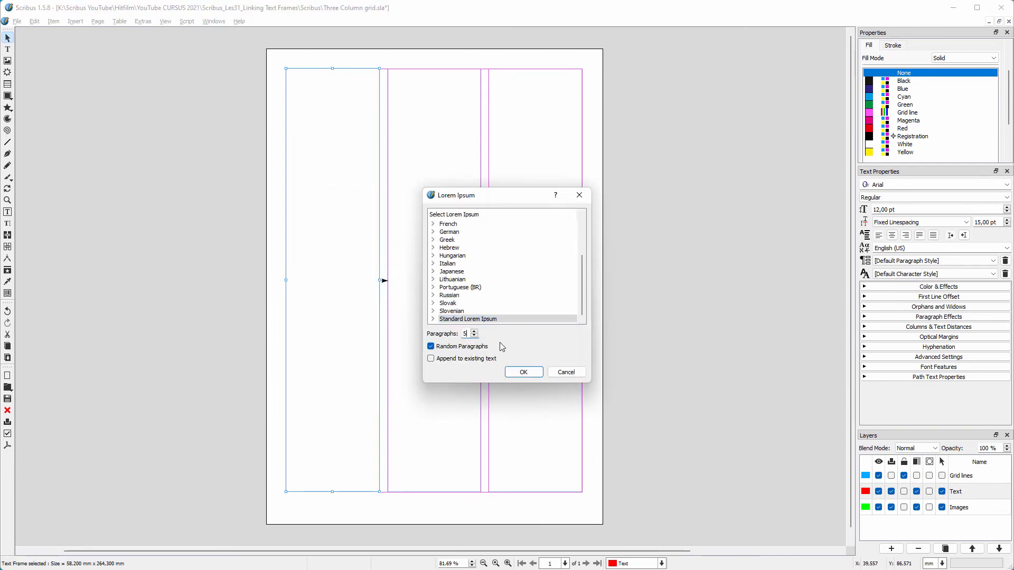
click(523, 372)
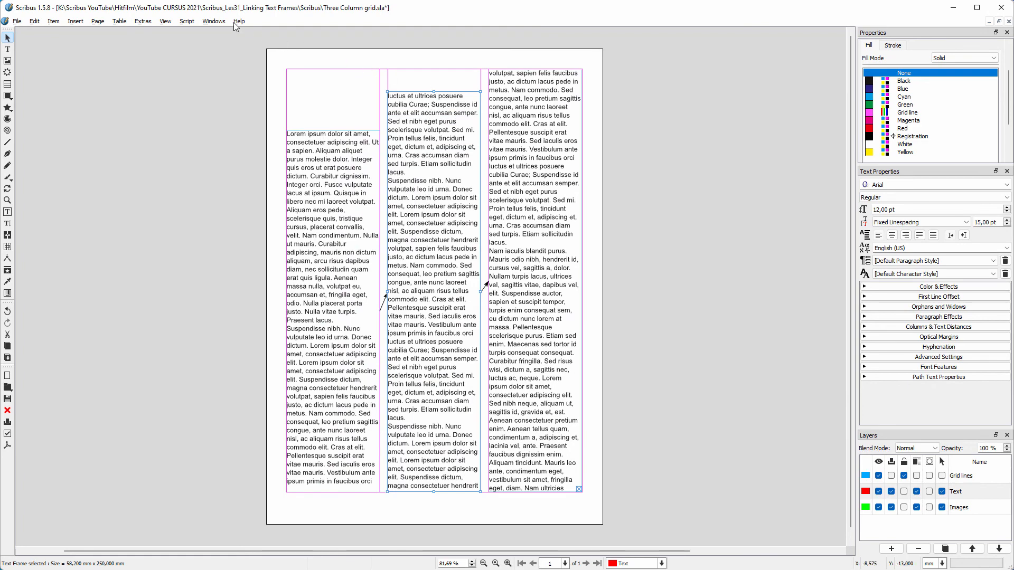
Switch the page to Preview Mode from the View menu.
click(165, 21)
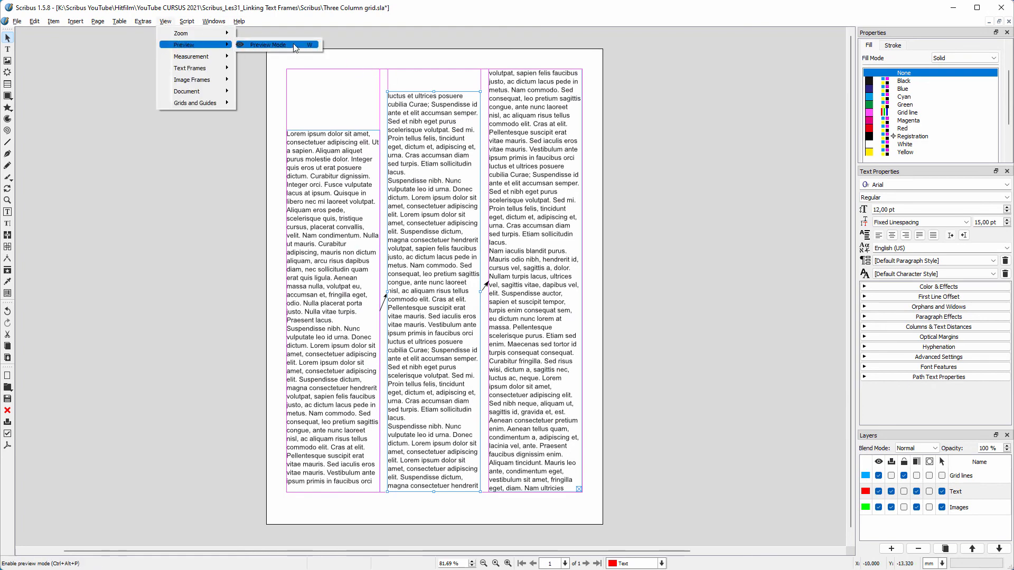
click(267, 44)
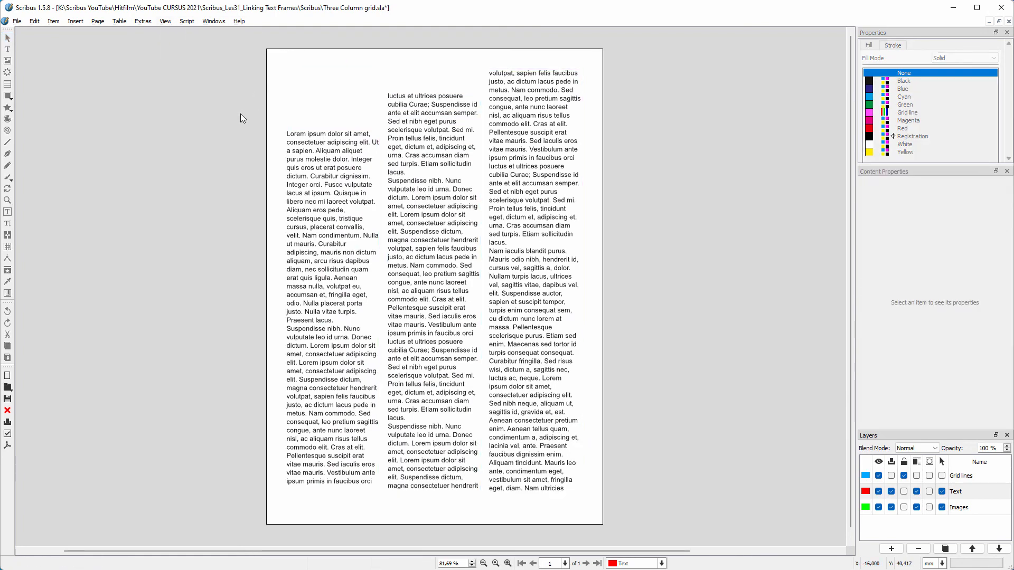